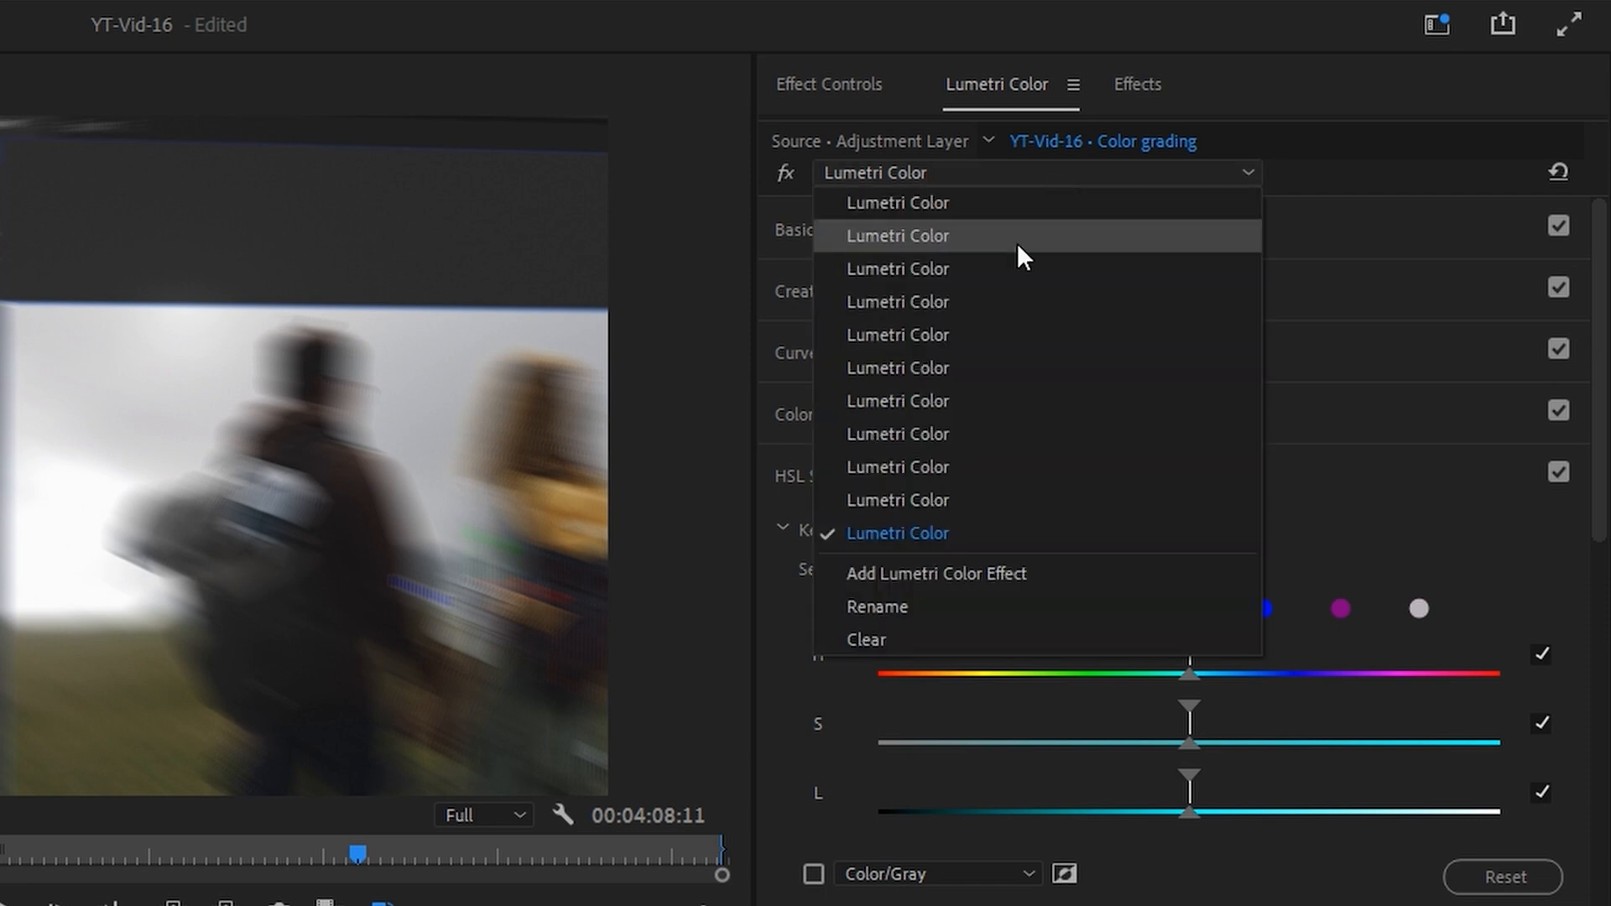
# Select another stacked Lumetri Color instance on the adjustment layer to edit
pyautogui.click(896, 235)
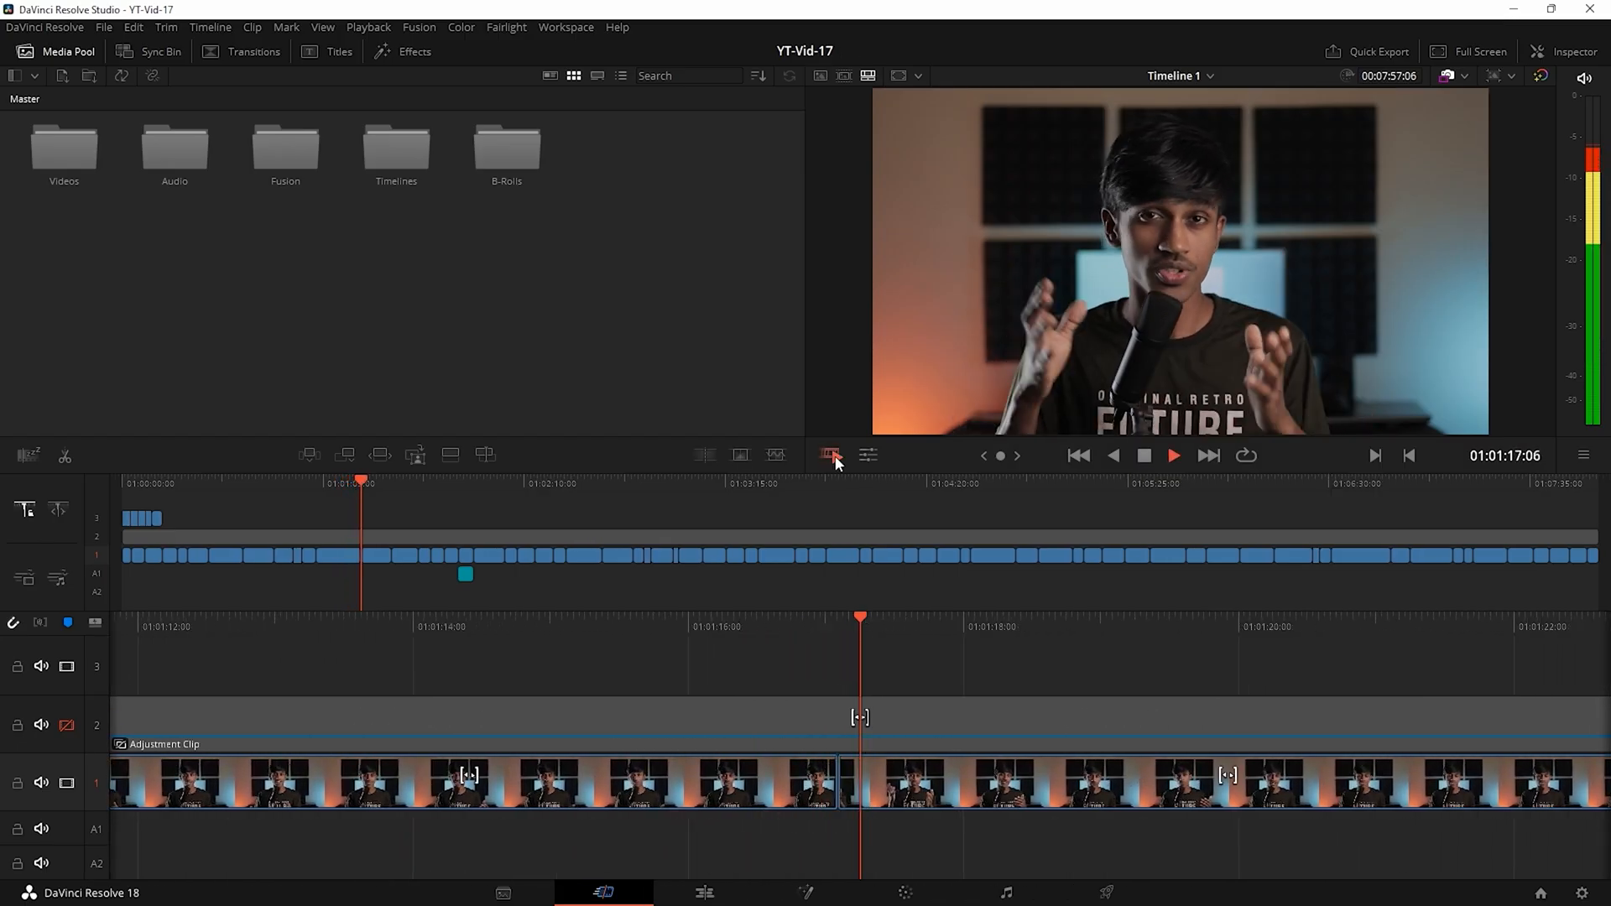
# Switch to the Edit page showing Timeline 3 with the hiking clip's Video inspector
pyautogui.click(1173, 455)
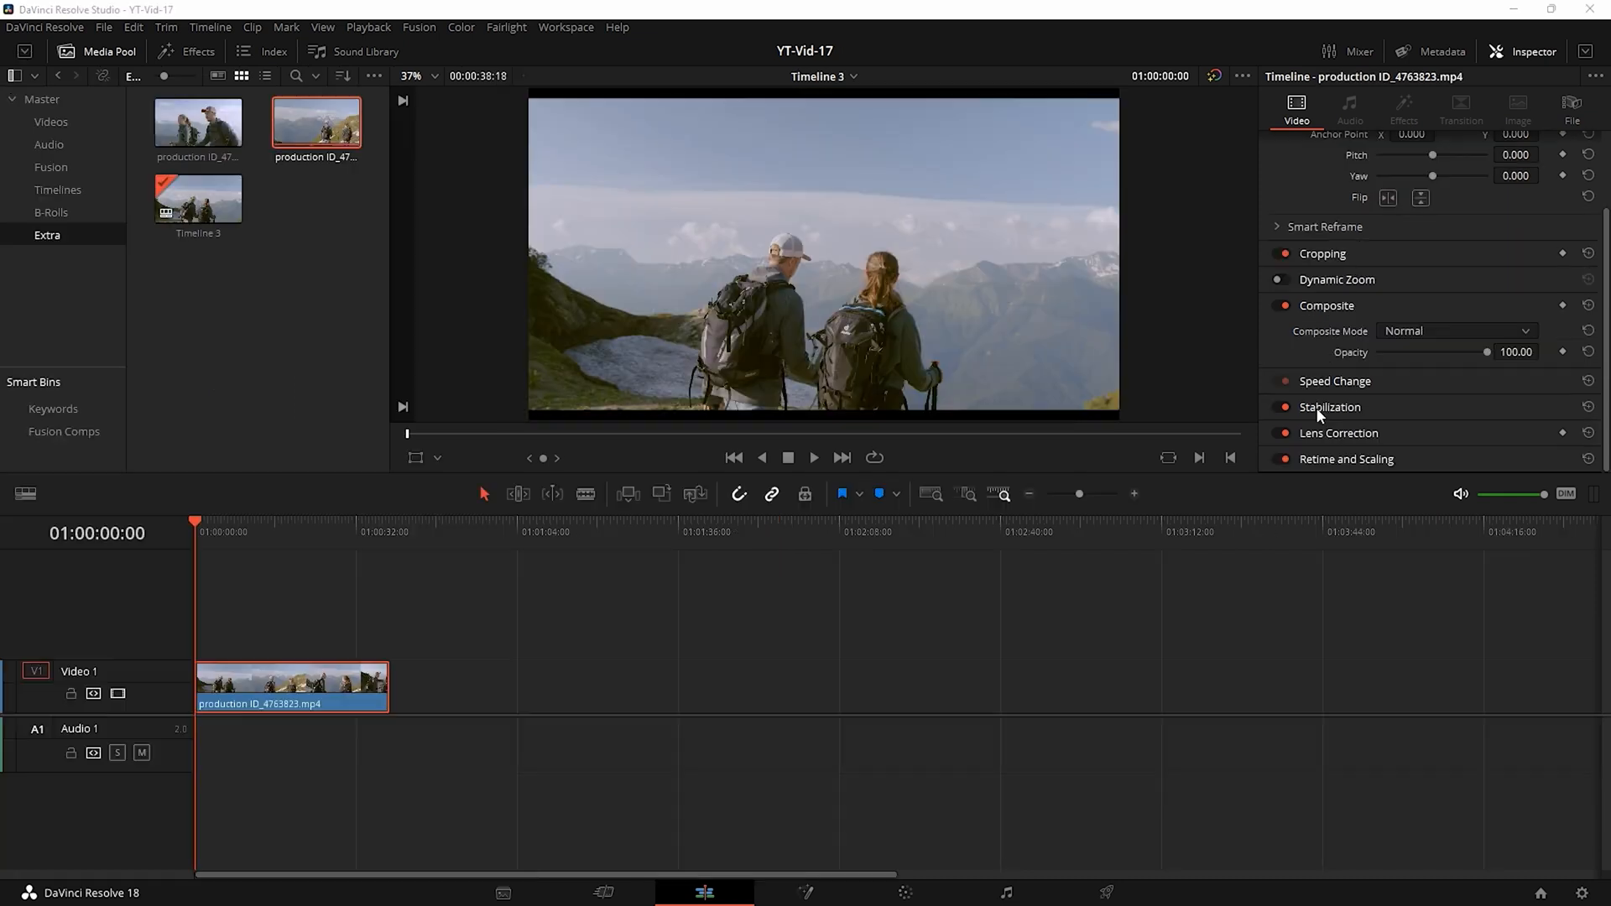
# Return to Timeline 1 and enable Dynamic Zoom on the MVI_1243 laptop clip
pyautogui.click(602, 891)
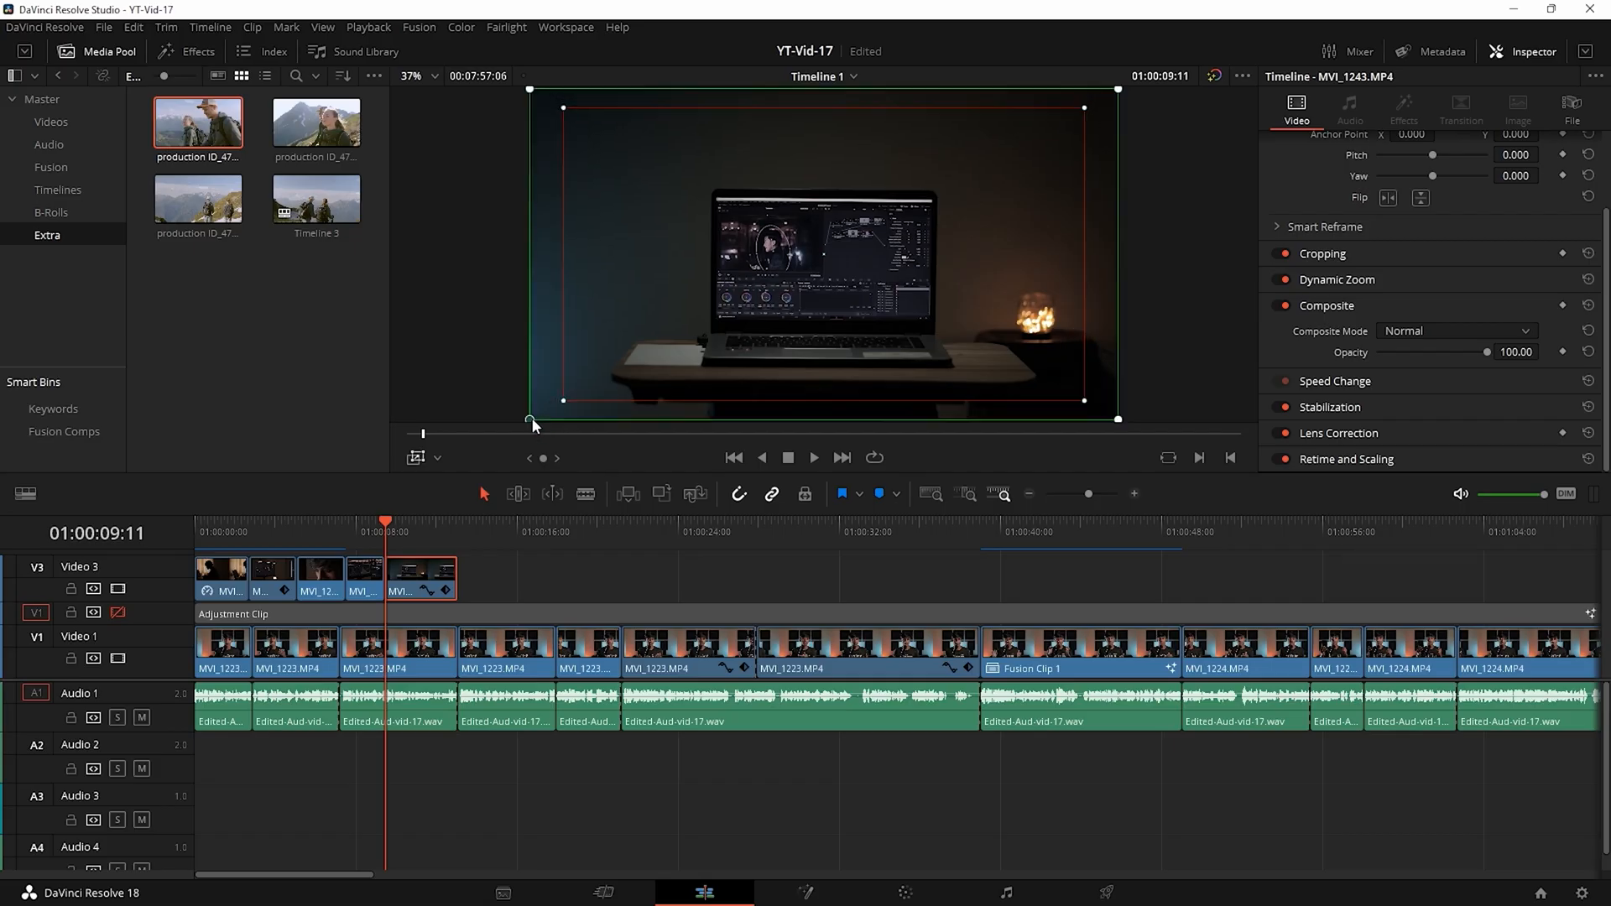
pyautogui.moveTo(621, 400)
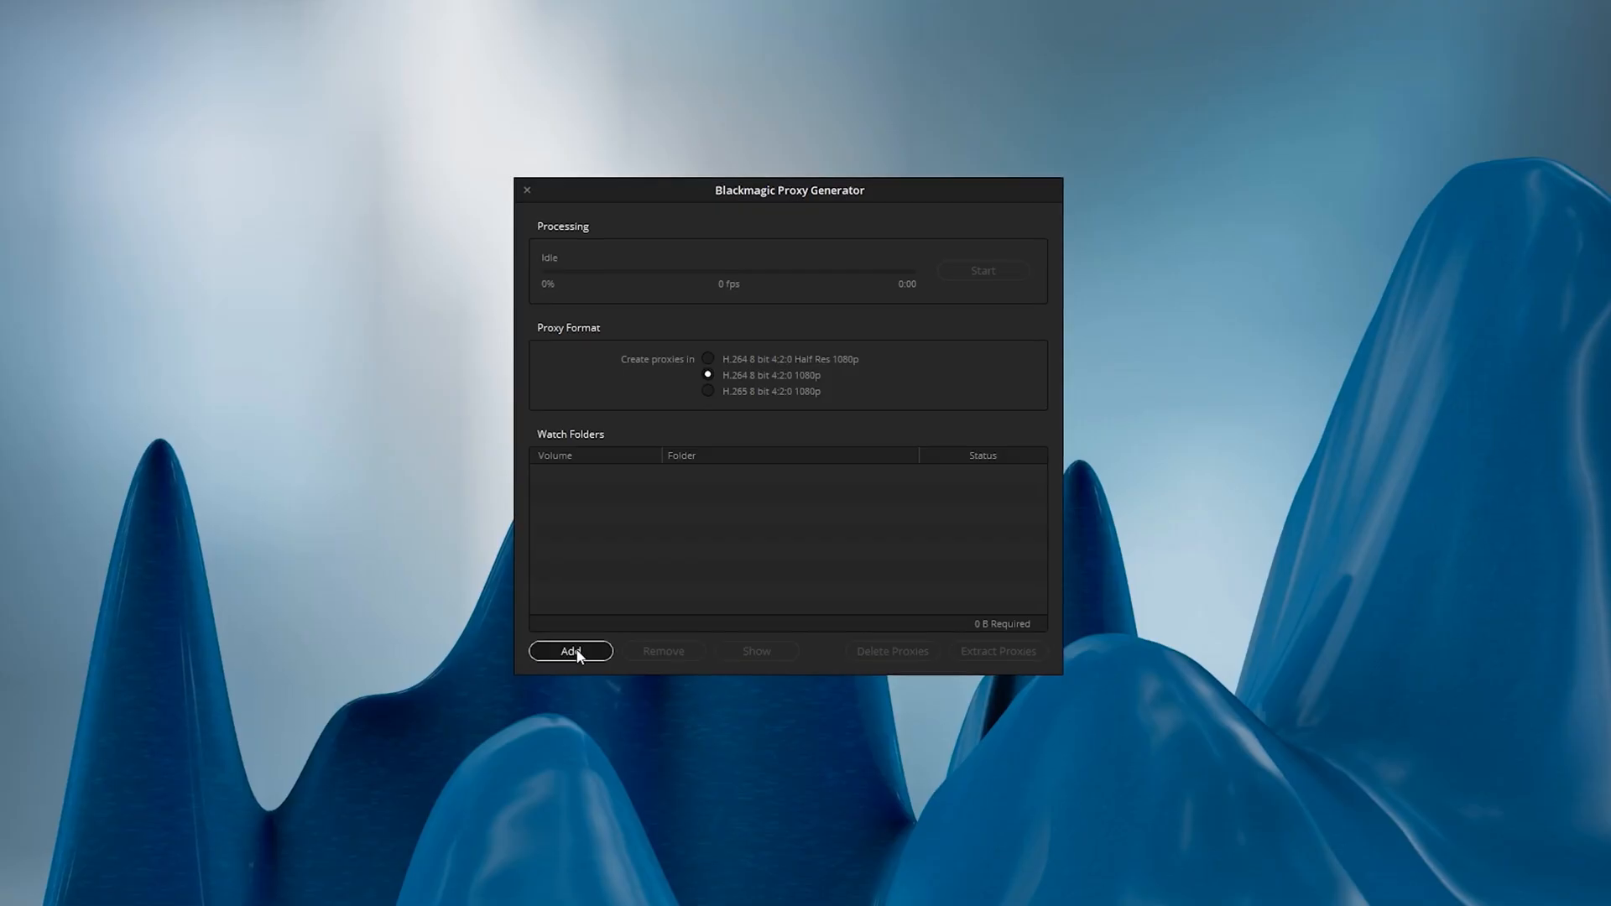
# Watch the B-Roll folder and choose H.264 8-bit 4:2:0 half-res 1080p proxies
pyautogui.click(569, 651)
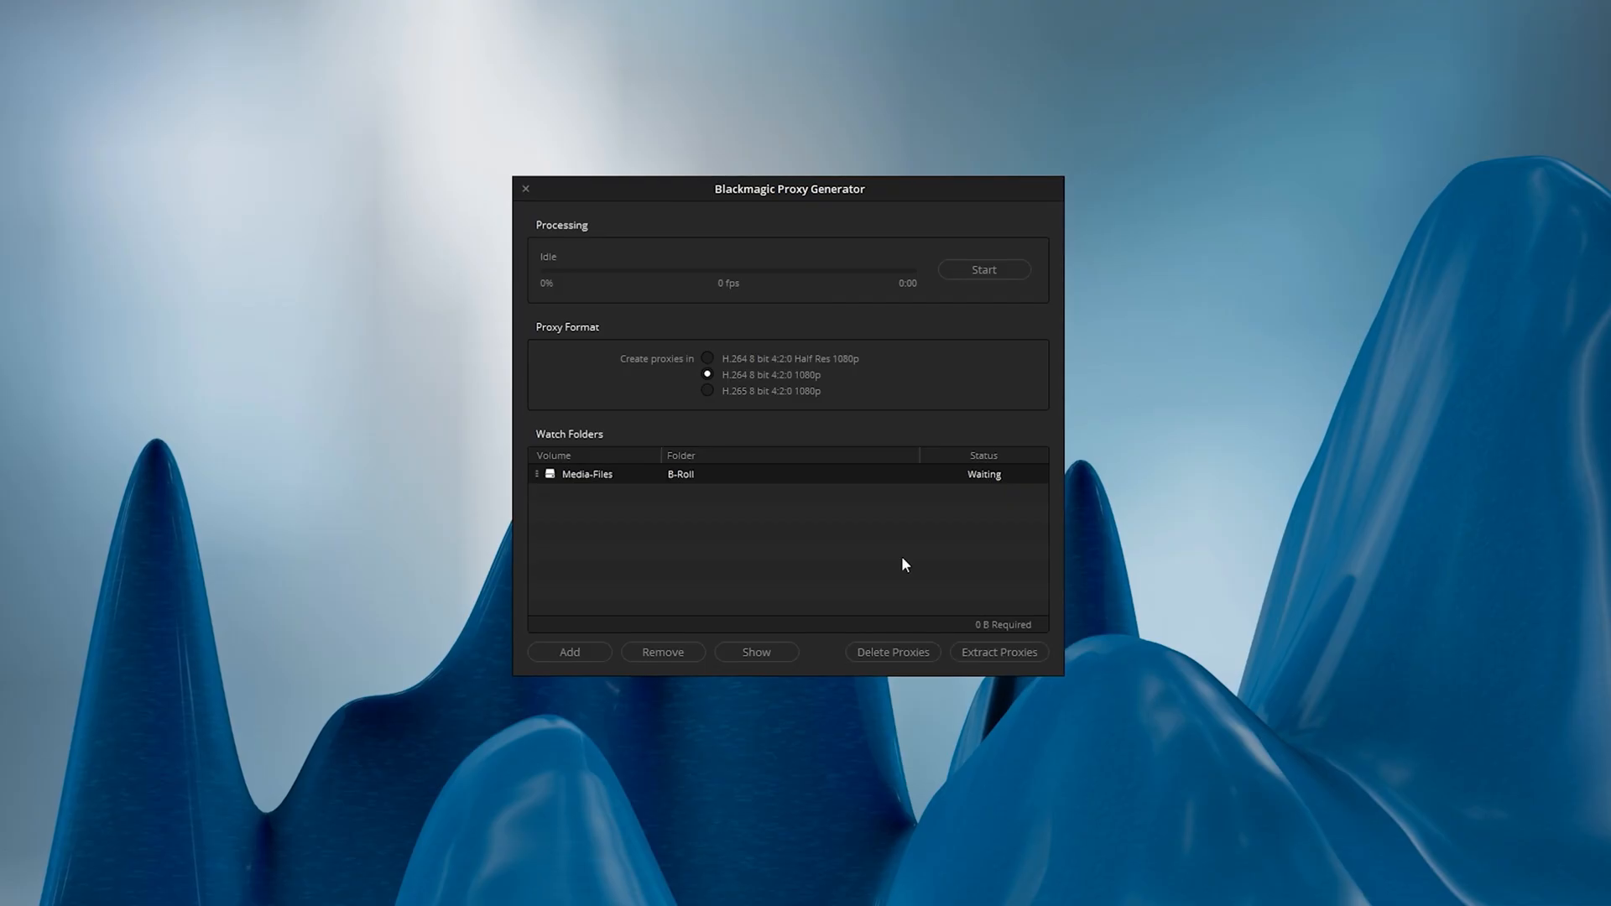
pyautogui.click(706, 359)
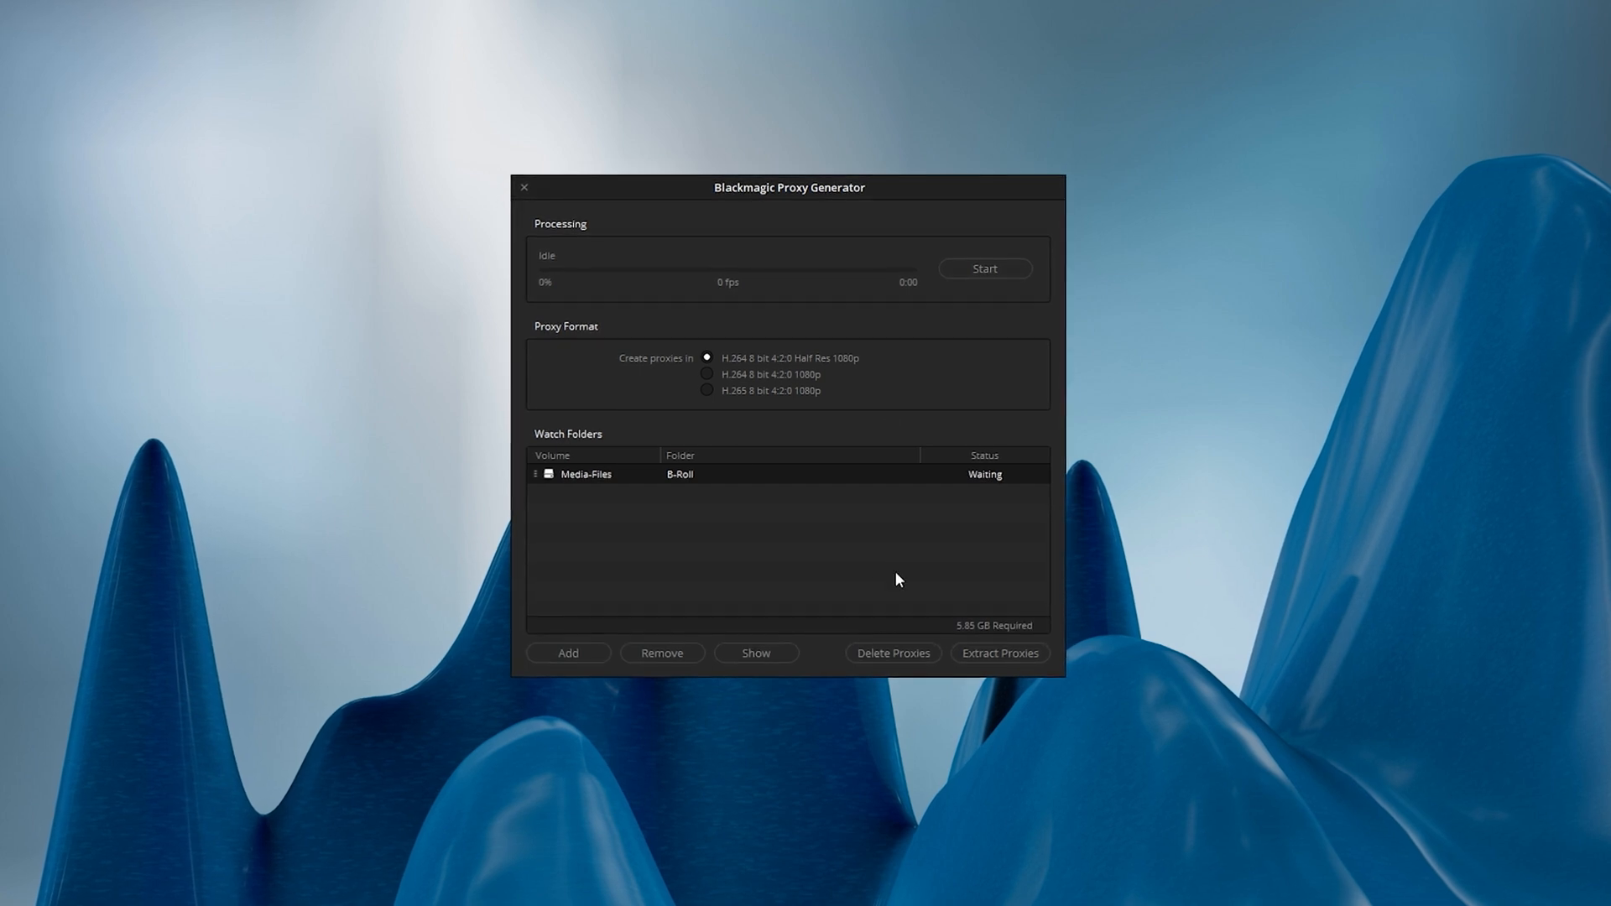
pyautogui.moveTo(1041, 396)
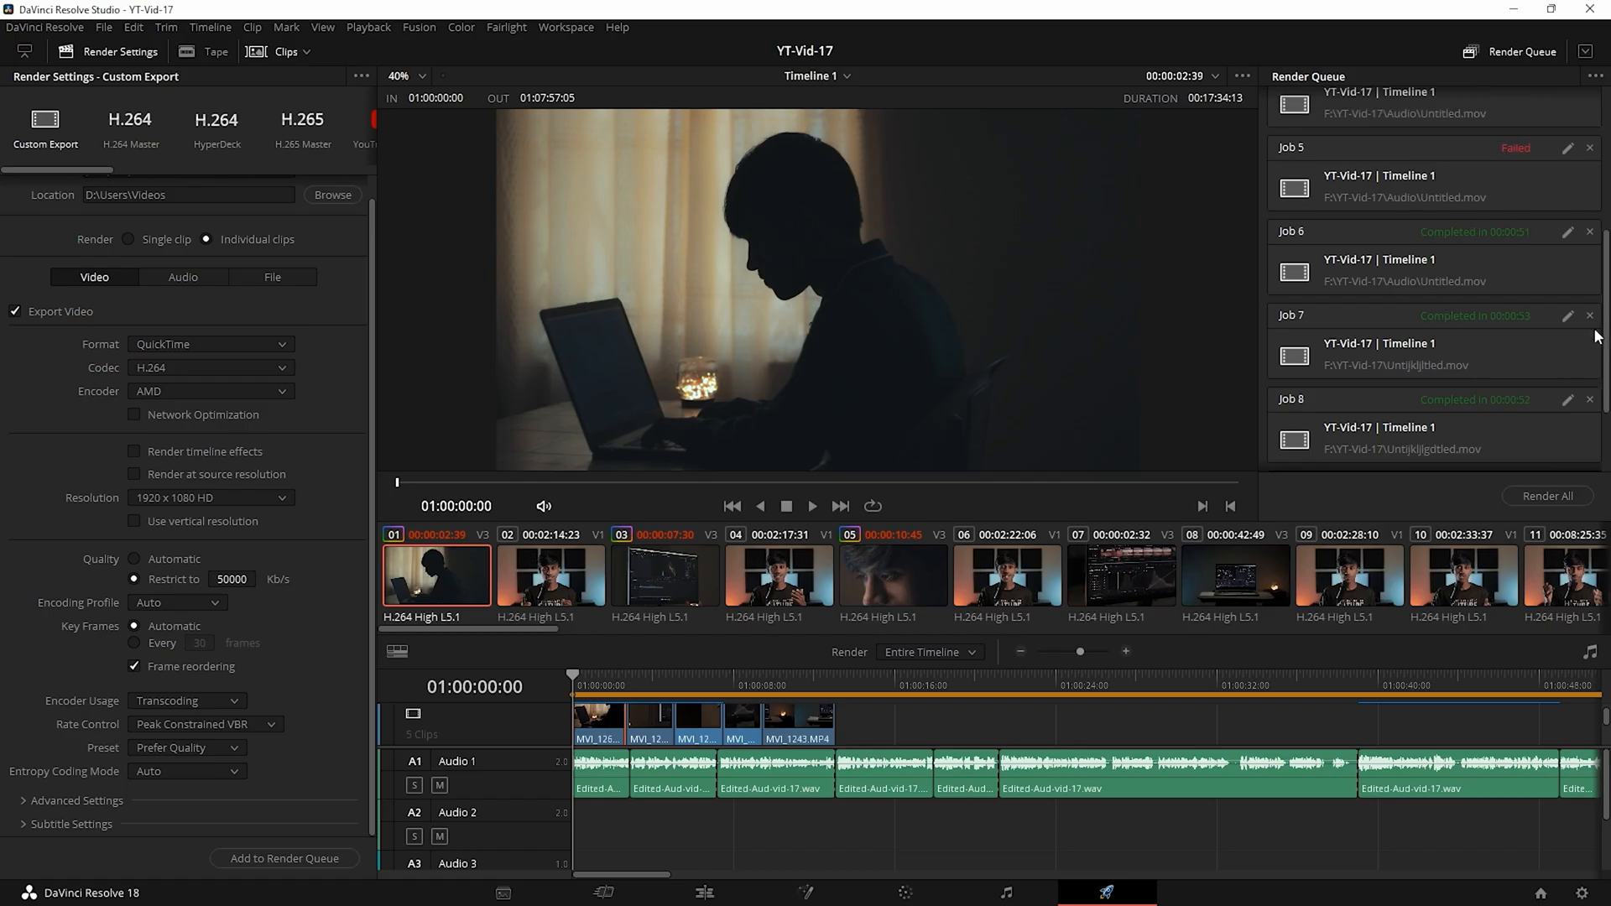
# Review the Deliver render queue before opening the COLOR GRADING Fusion composition
pyautogui.scroll(-3)
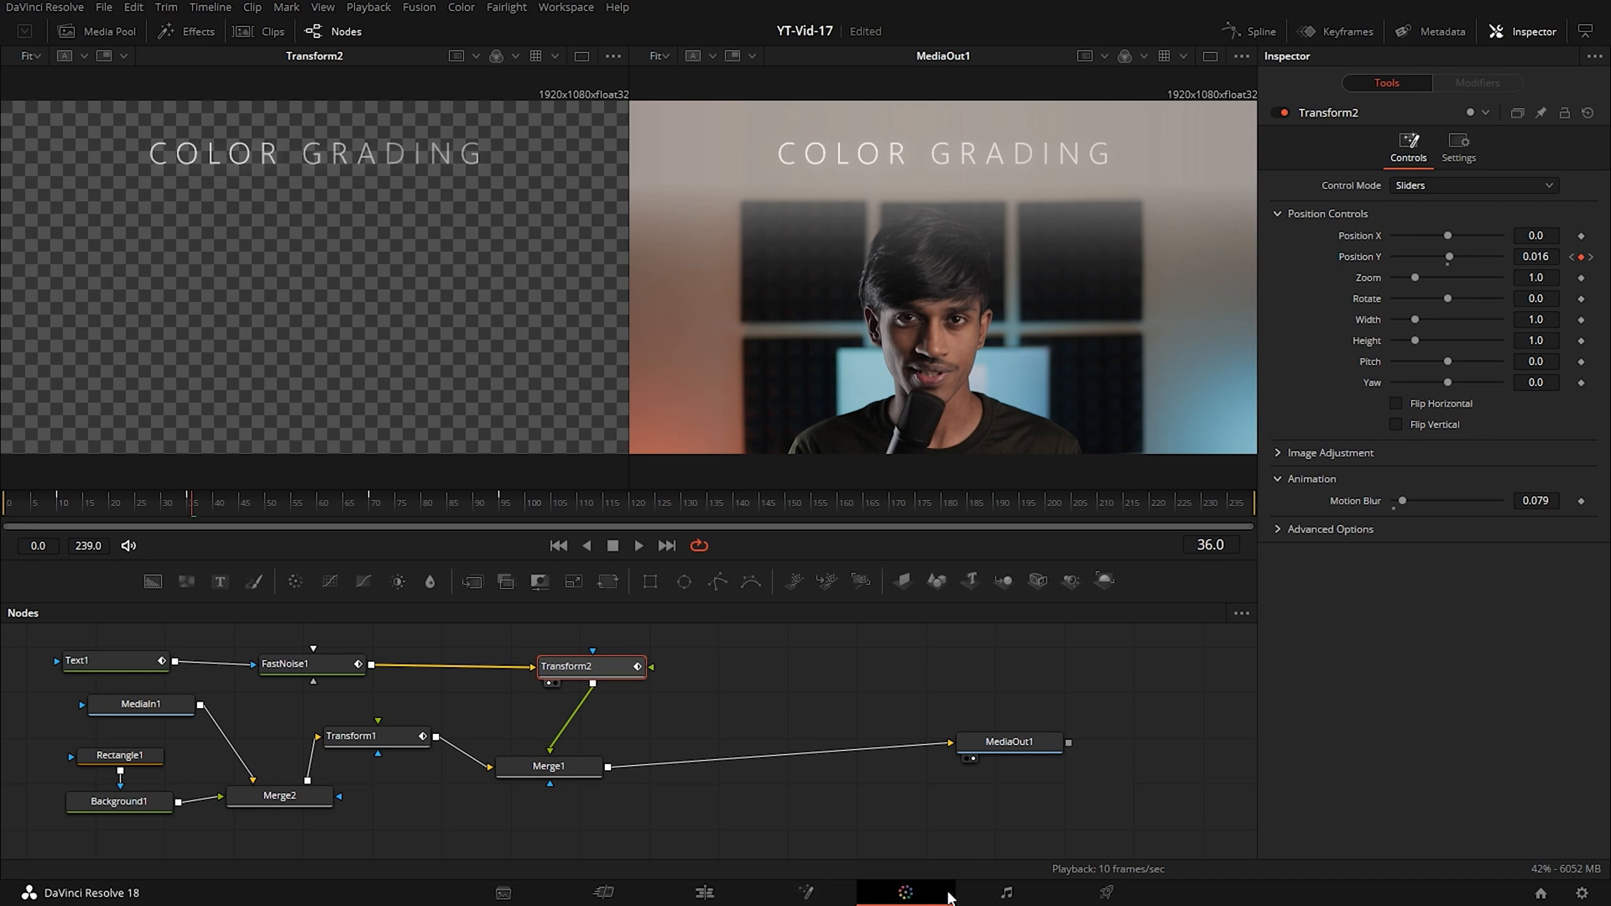
# Switch to the Color page and select corrector node 02 in the grade
pyautogui.click(904, 891)
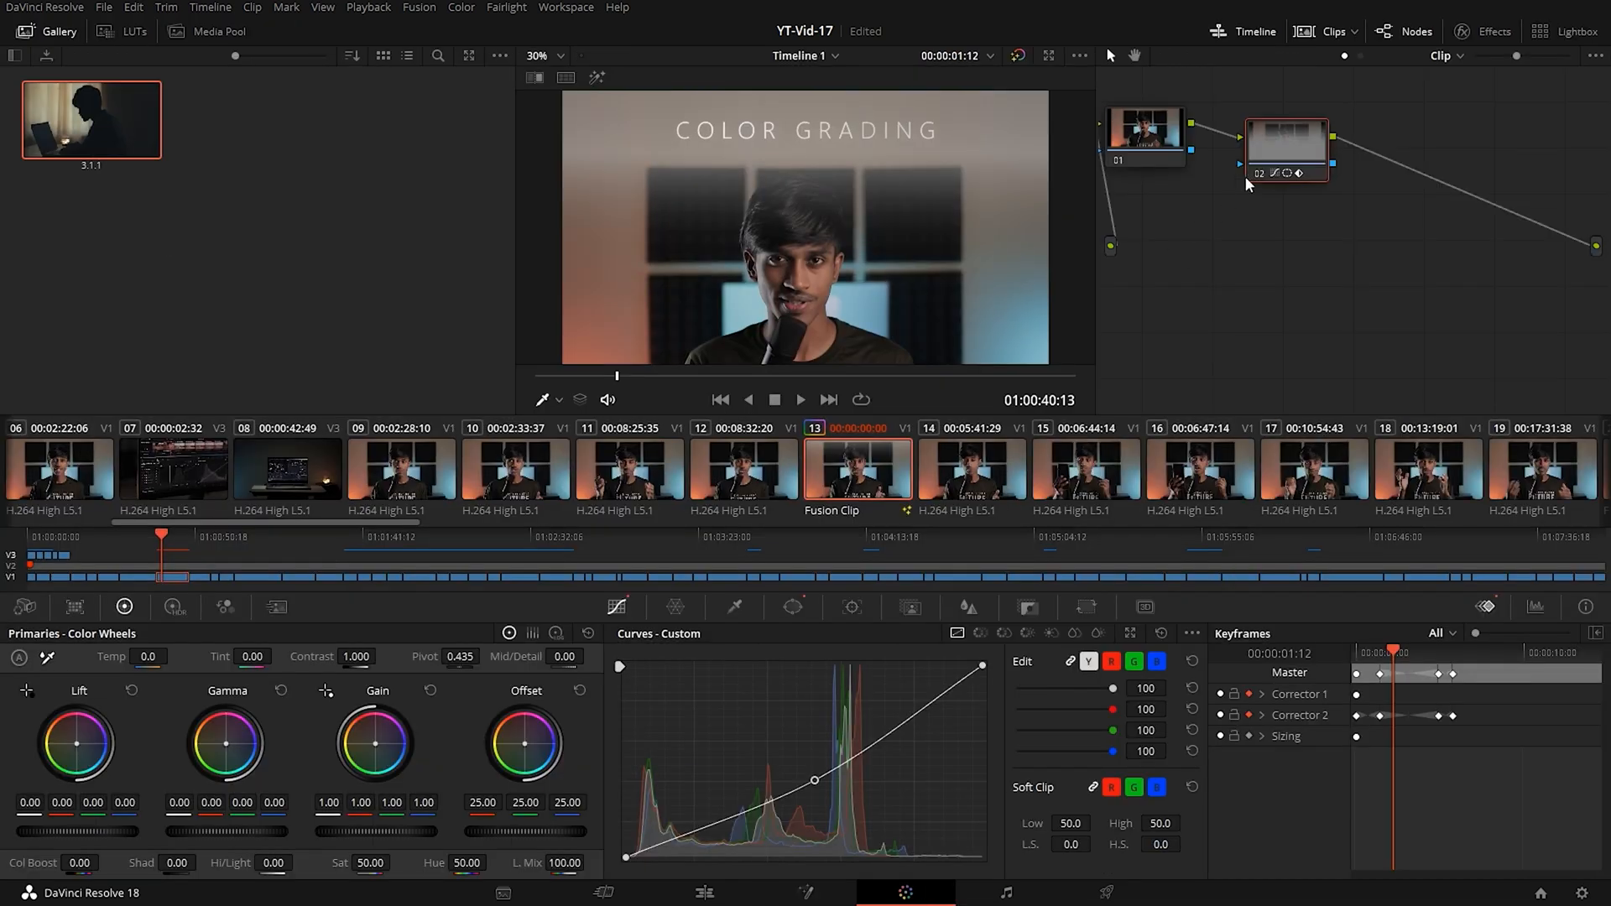
pyautogui.moveTo(1253, 183)
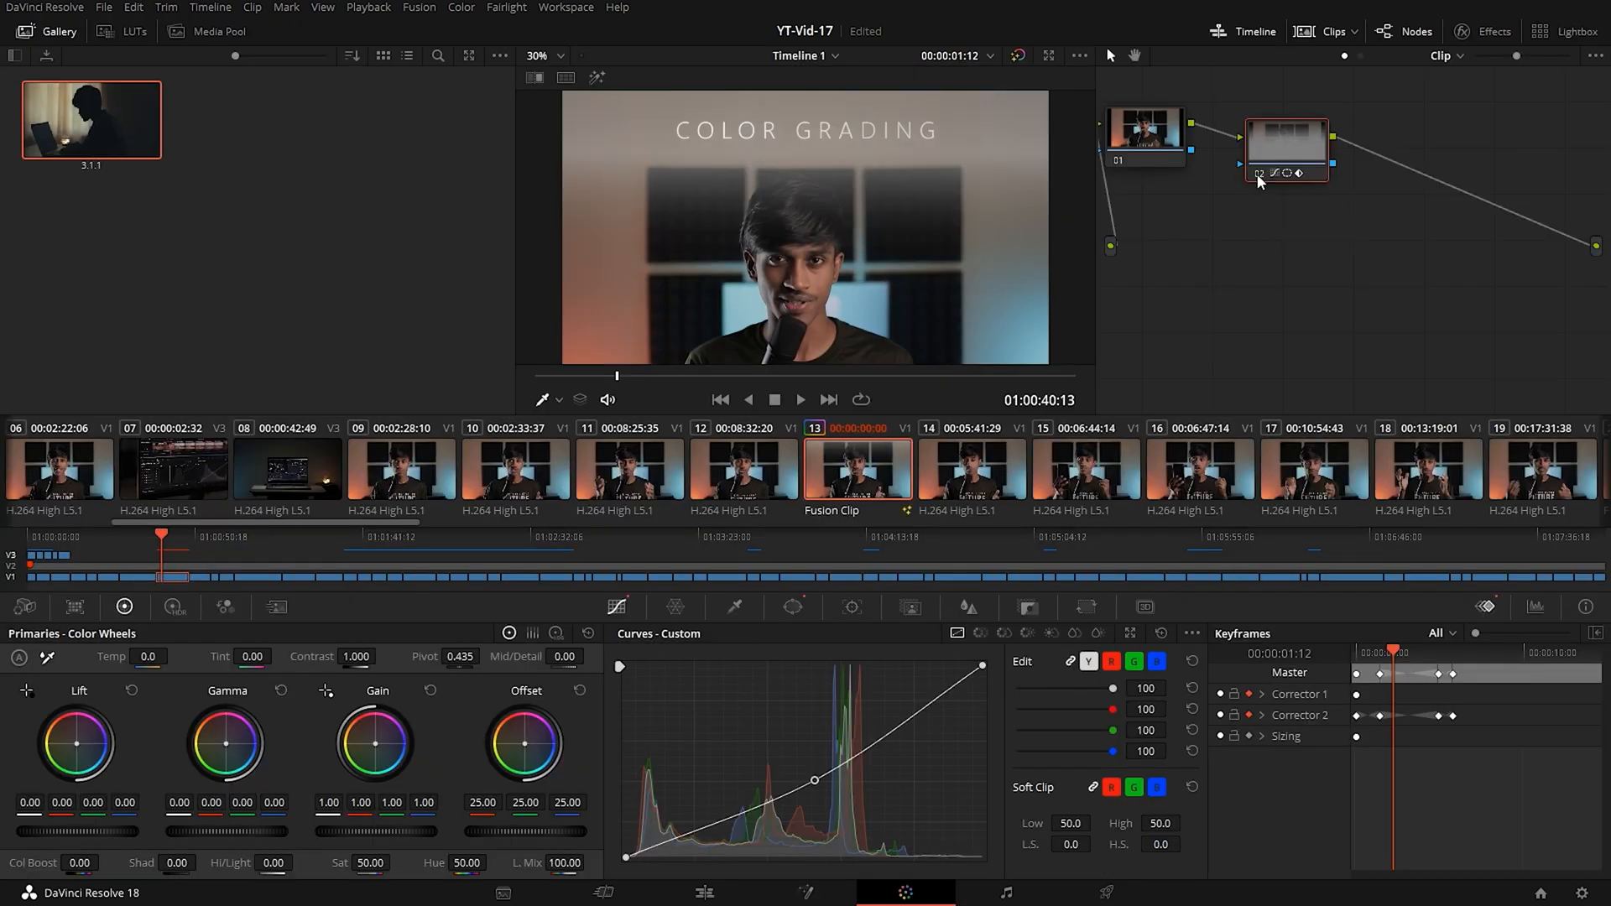
pyautogui.click(1004, 891)
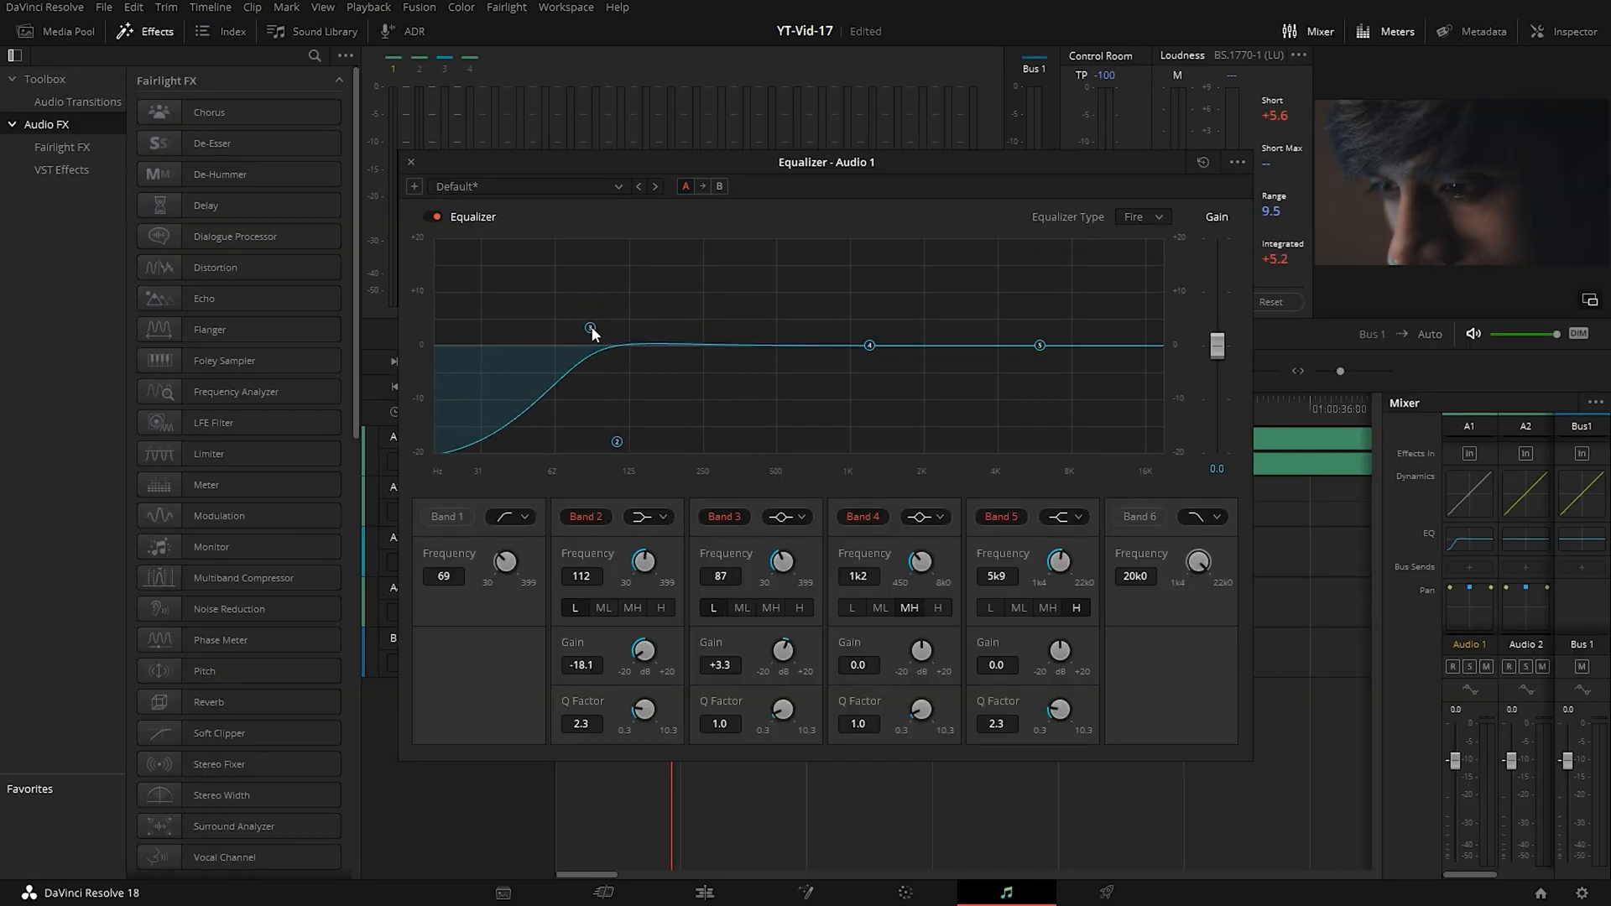